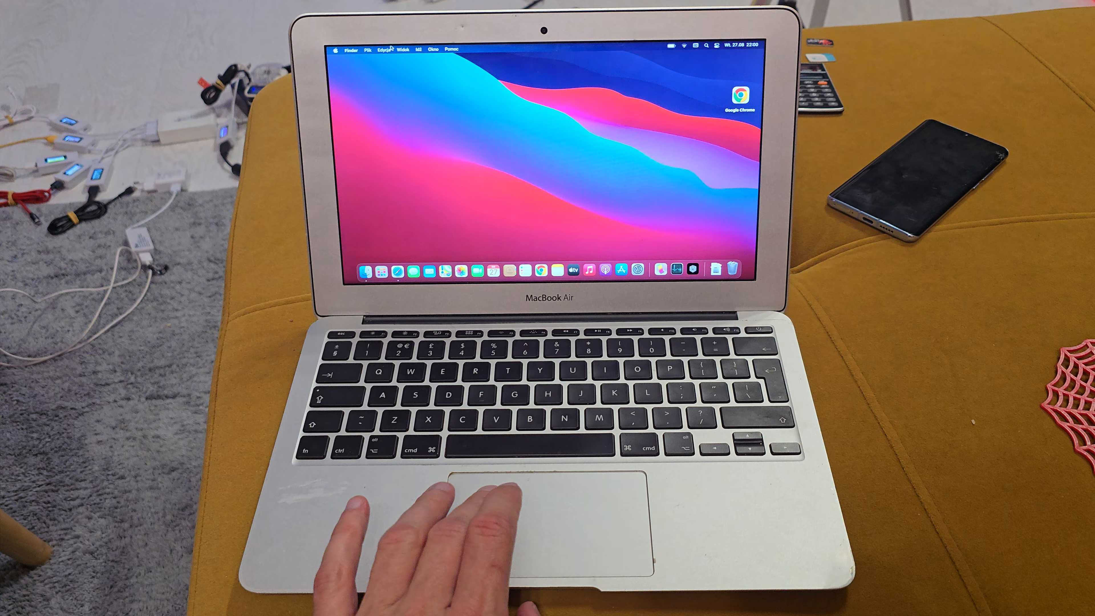
# Bring up About This Mac from the Apple menu, showing macOS Big Sur and hardware specs.
pyautogui.click(337, 48)
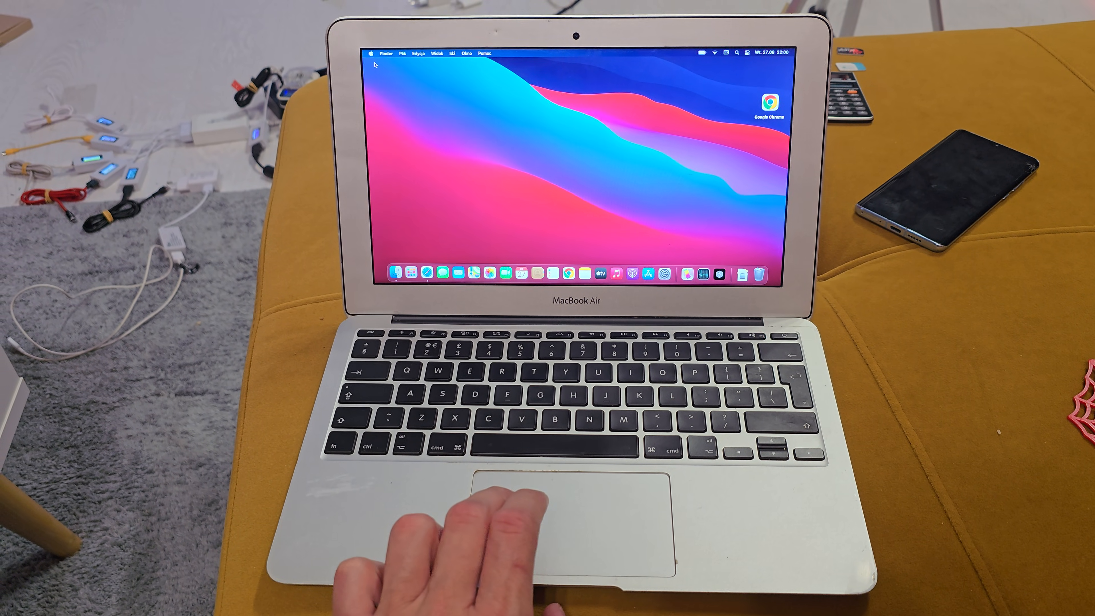
pyautogui.click(373, 53)
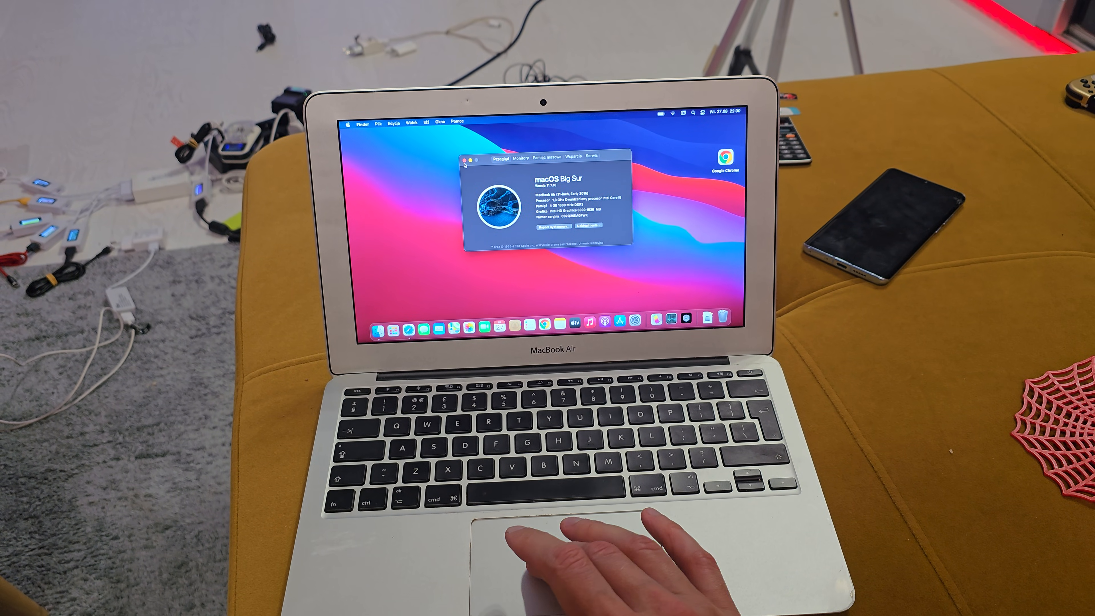
# Close the About This Mac window so only the desktop remains.
pyautogui.click(471, 158)
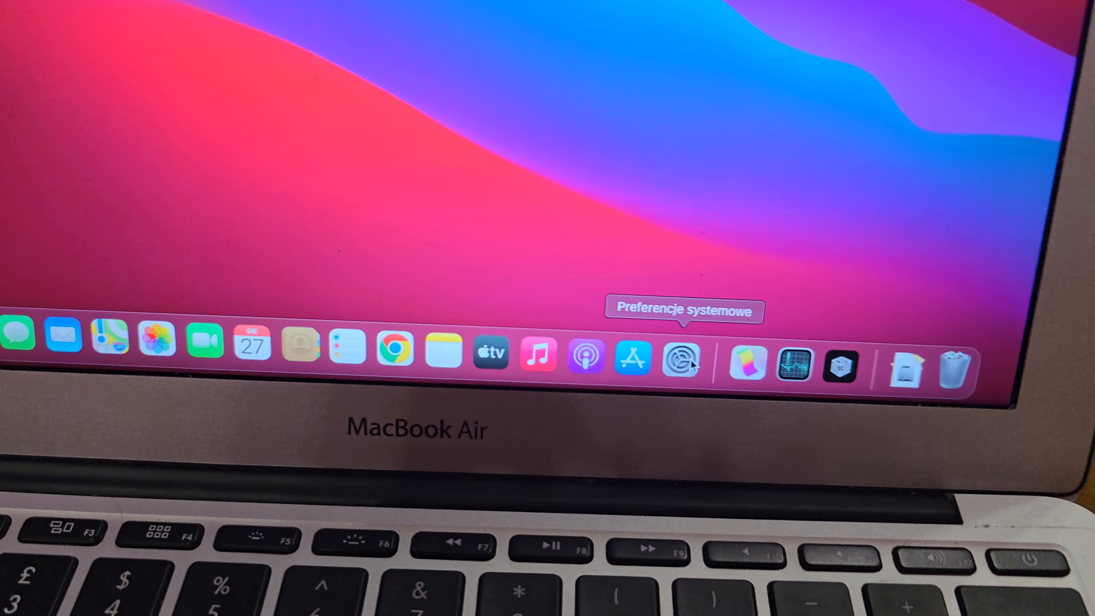
# Launch System Preferences and go to the Apple ID overview with the sign-out option.
pyautogui.click(679, 360)
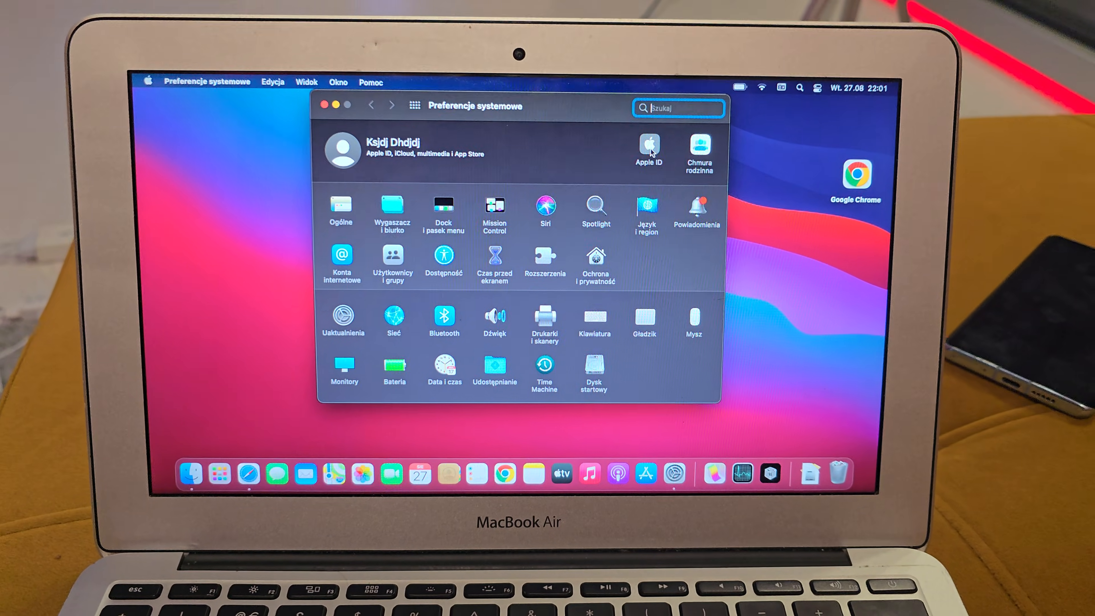
pyautogui.click(648, 147)
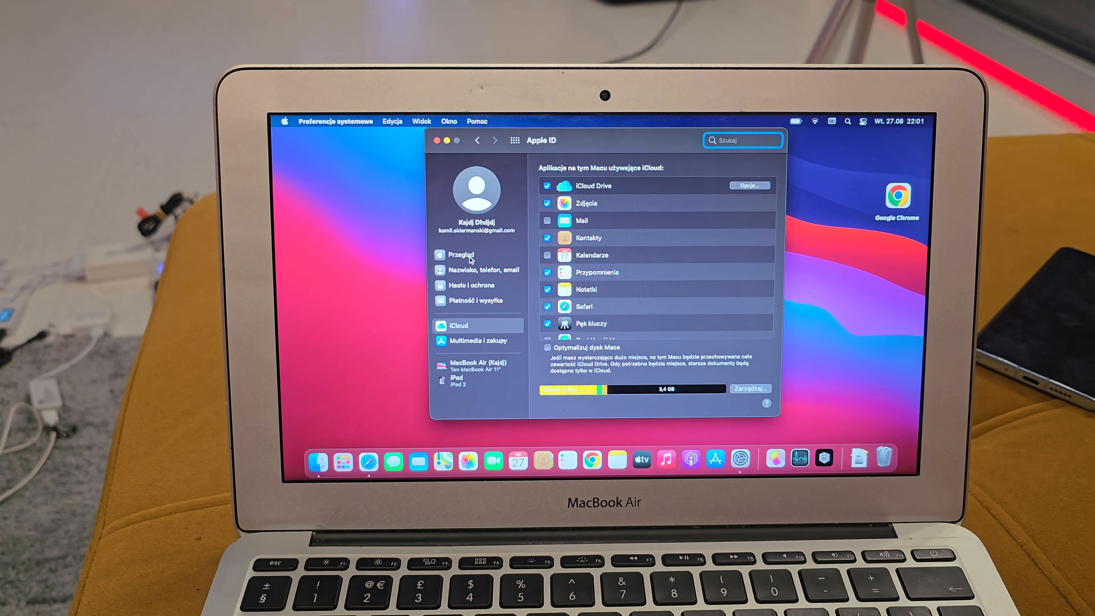
pyautogui.click(461, 254)
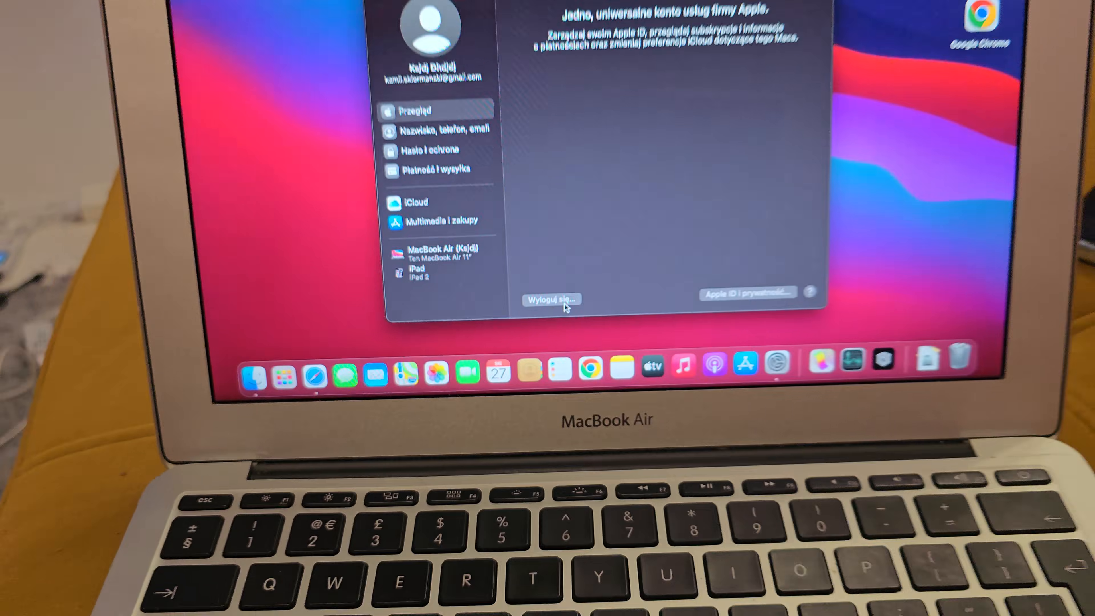
# Begin signing out with Wyloguj się, prompting whether to keep iCloud data copies.
pyautogui.click(550, 299)
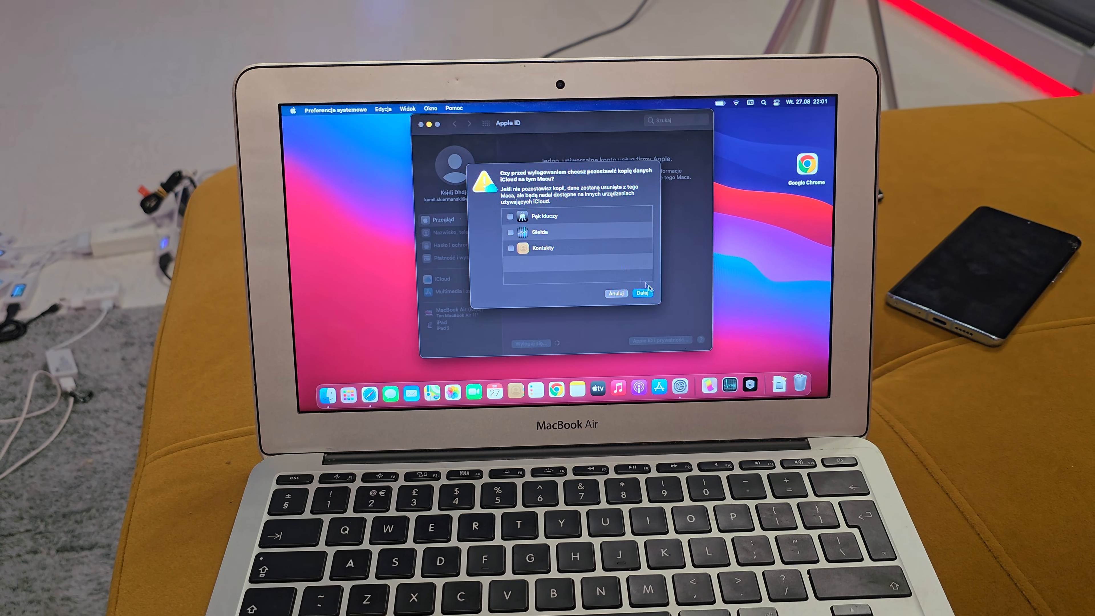
# Continue with Dalej without keeping iCloud data and confirm removing the 70 iCloud photos from the Mac.
pyautogui.click(640, 292)
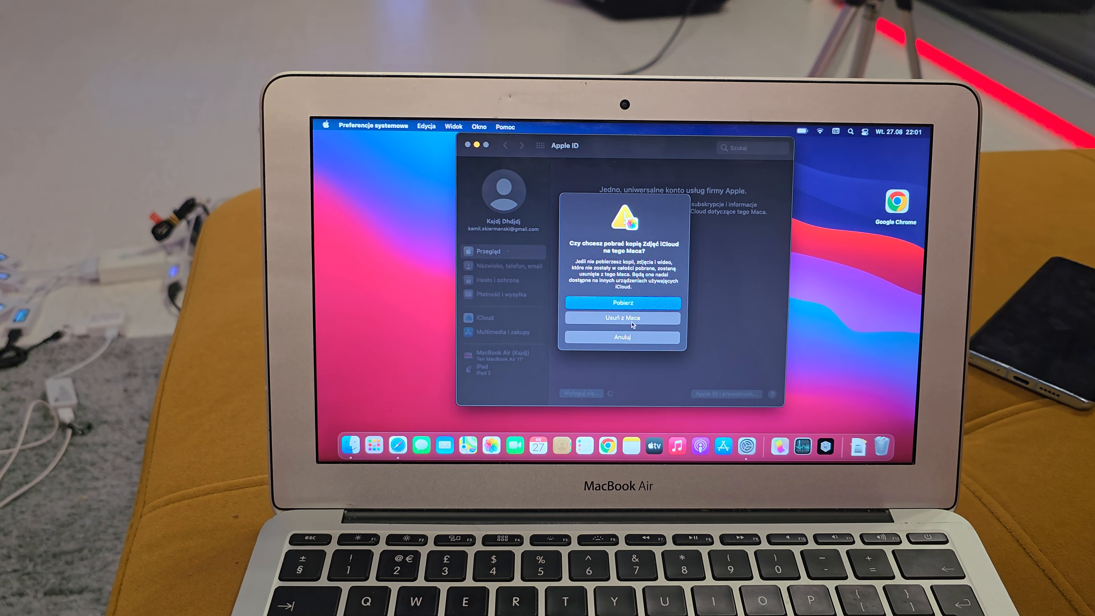
pyautogui.click(620, 317)
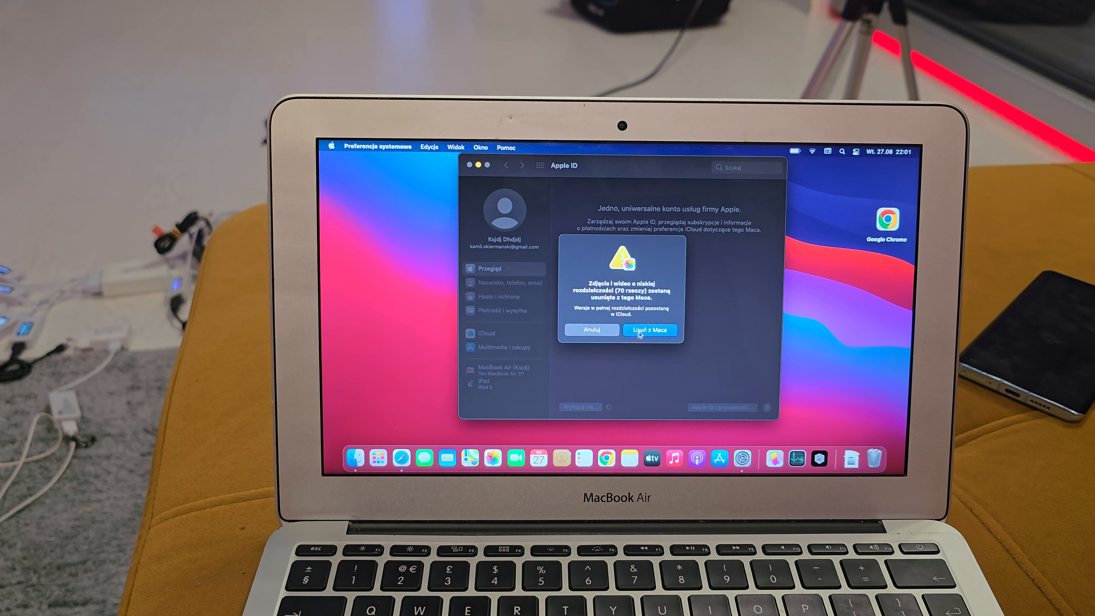
pyautogui.click(650, 330)
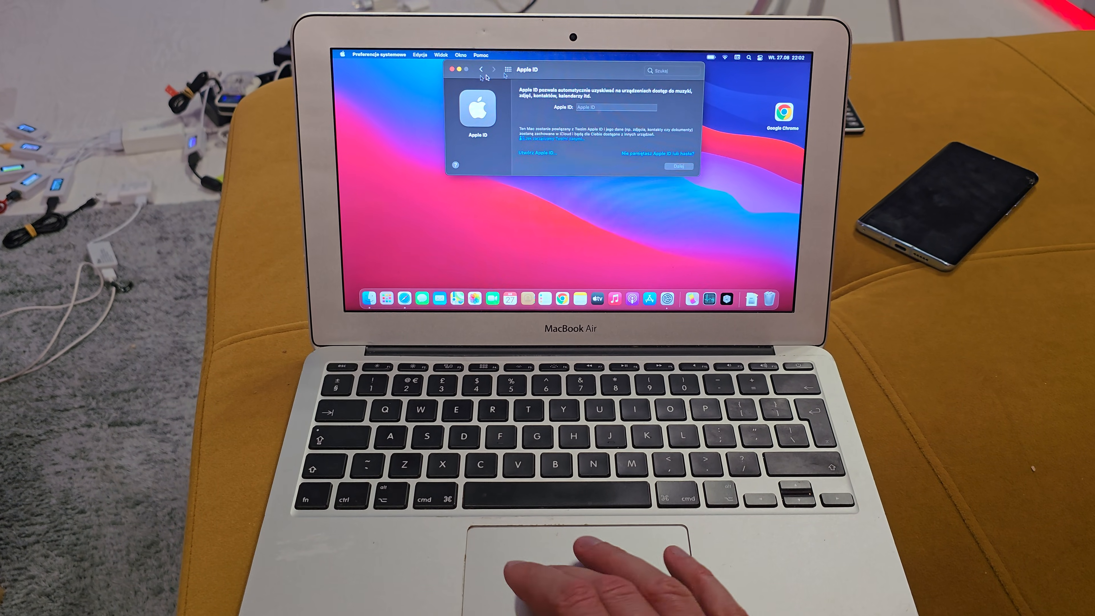
# Close System Preferences once the Apple ID sign-in screen appears, returning to the desktop.
pyautogui.click(458, 69)
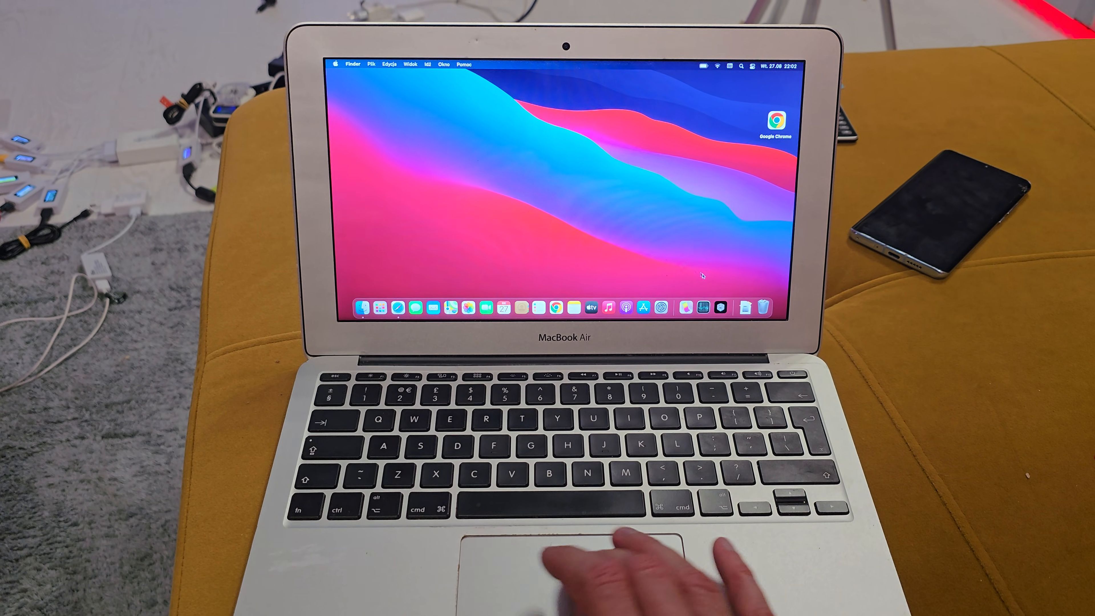